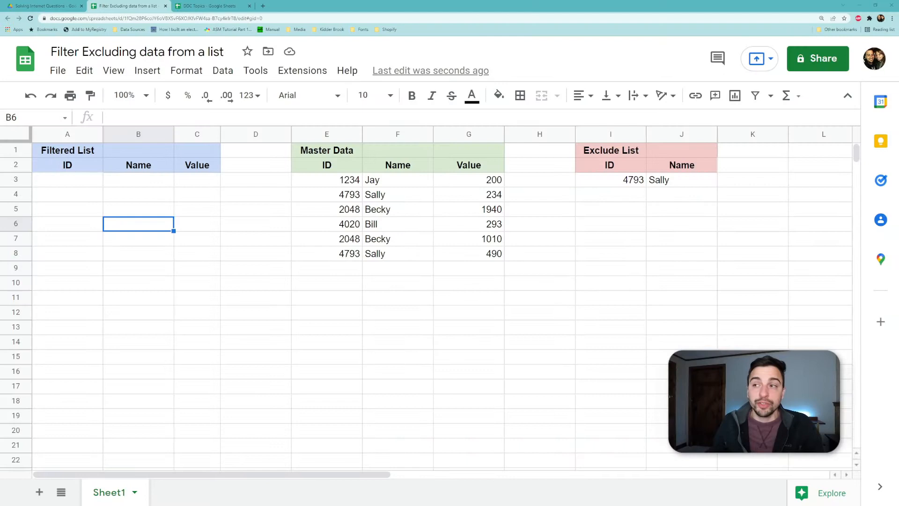
mouse_move(298, 328)
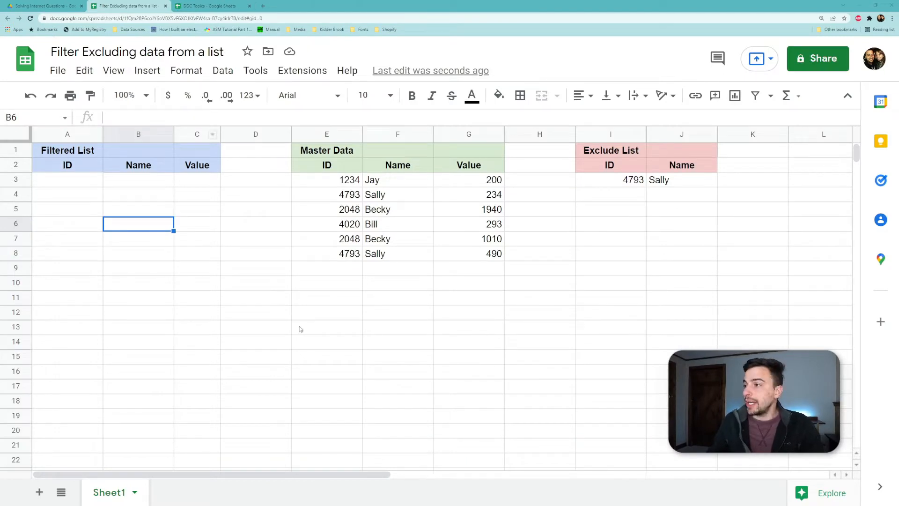
Select cell A3 under the Filtered List ID heading to begin the formula
left_click(326, 327)
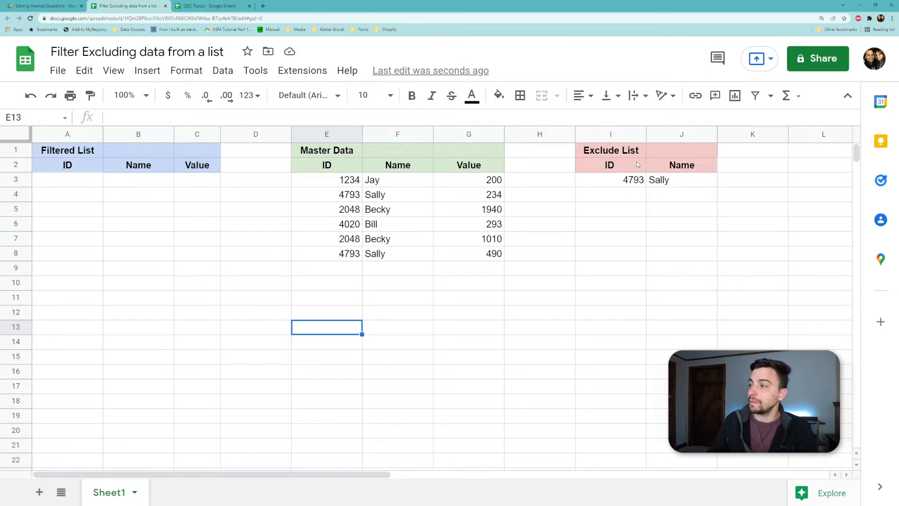
mouse_move(363, 170)
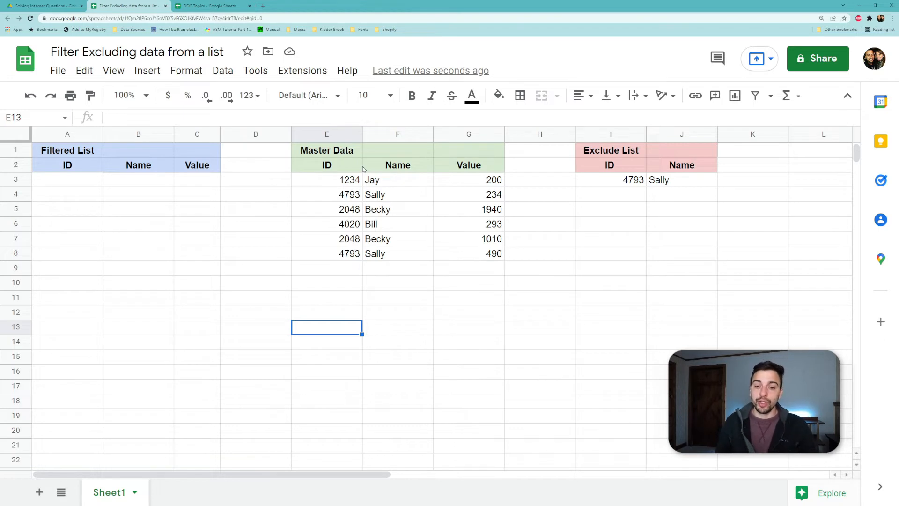
mouse_move(448, 201)
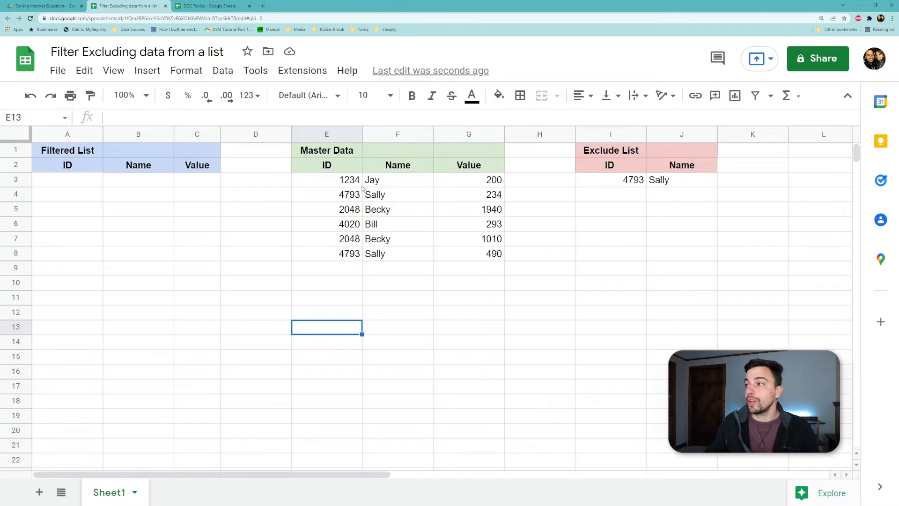
left_click(67, 179)
type("=")
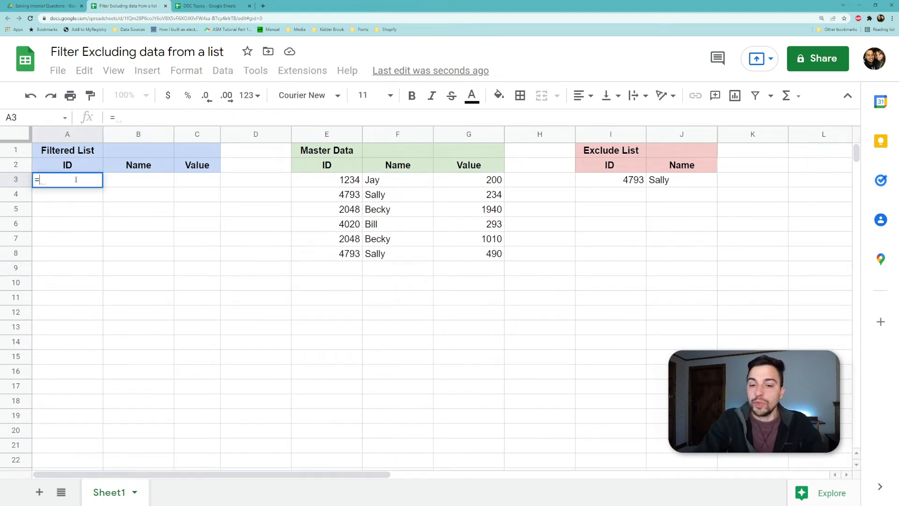
Enter MATCH comparing master IDs against Exclude List I3:I with exact match 0, returning #N/A
type("match(")
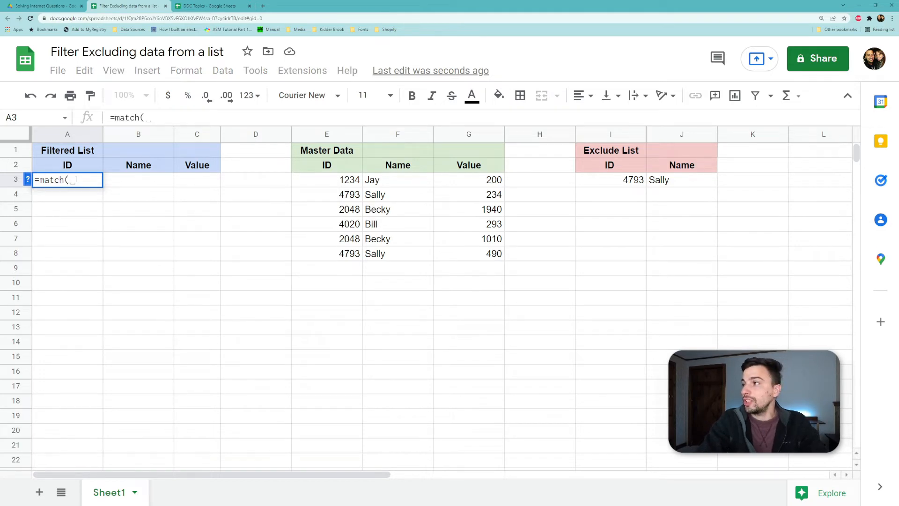
type("E2")
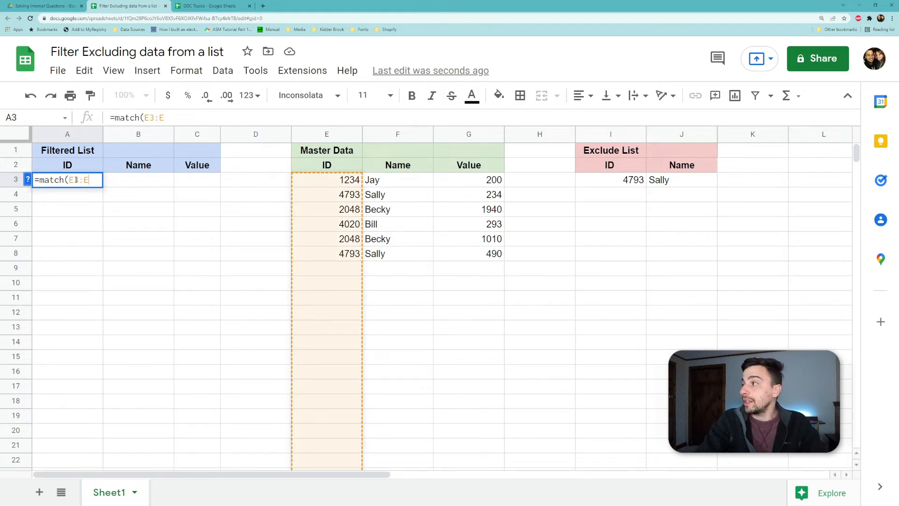
type(",")
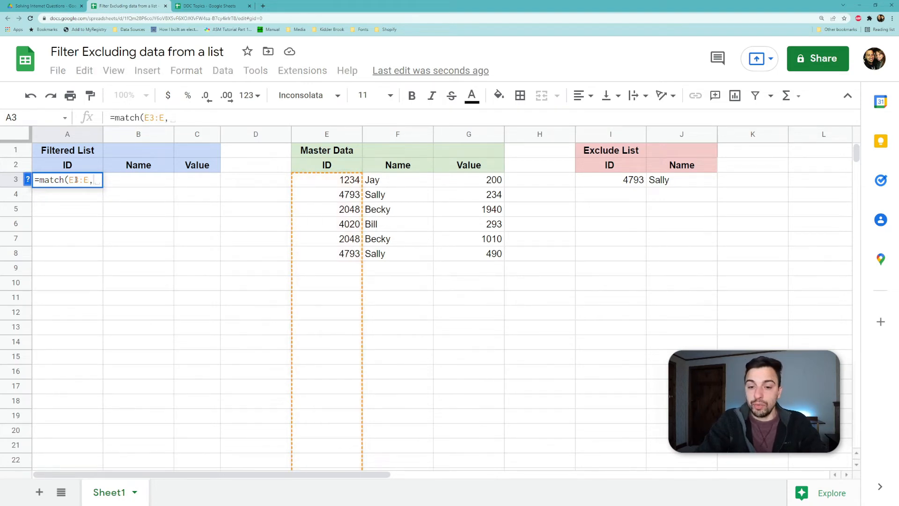
type("I3:")
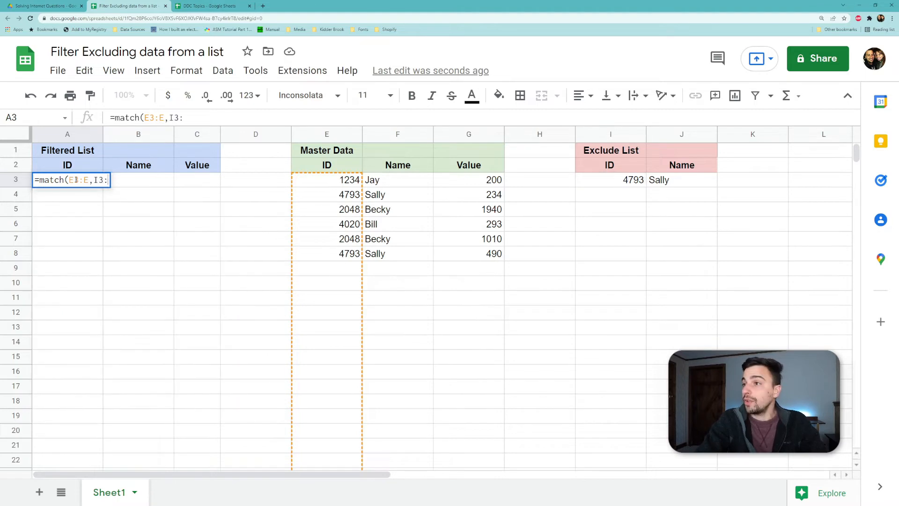
type("I,")
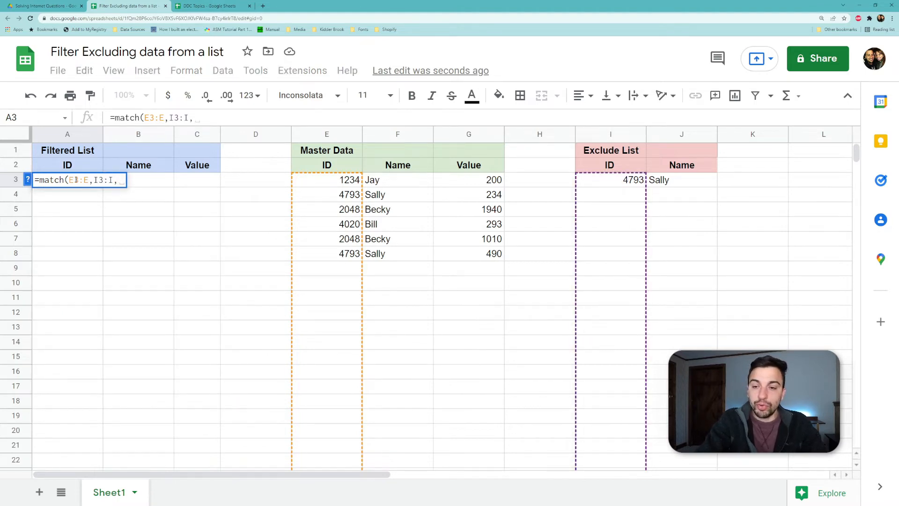
type("0)")
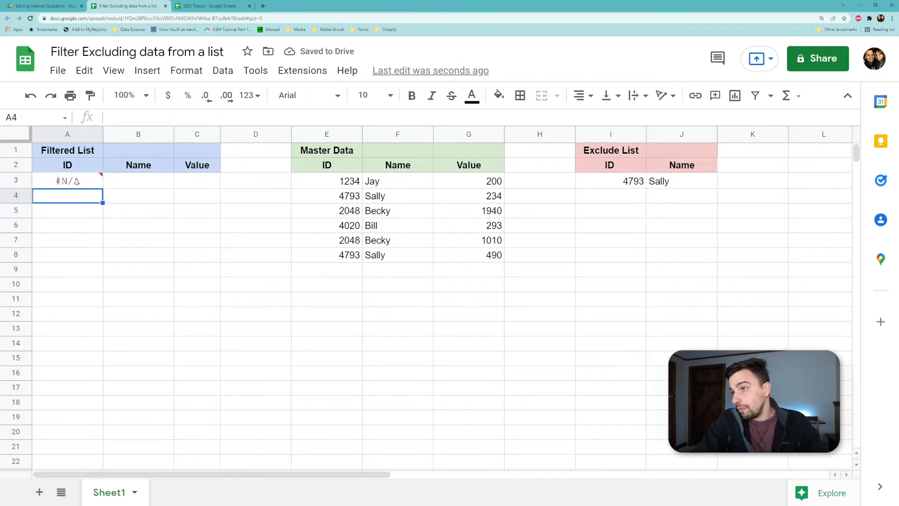
mouse_move(67, 181)
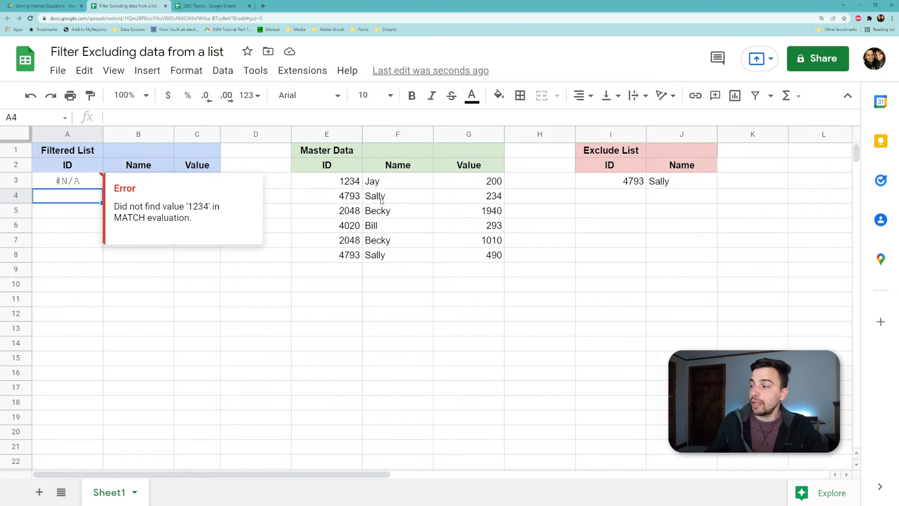
mouse_move(377, 261)
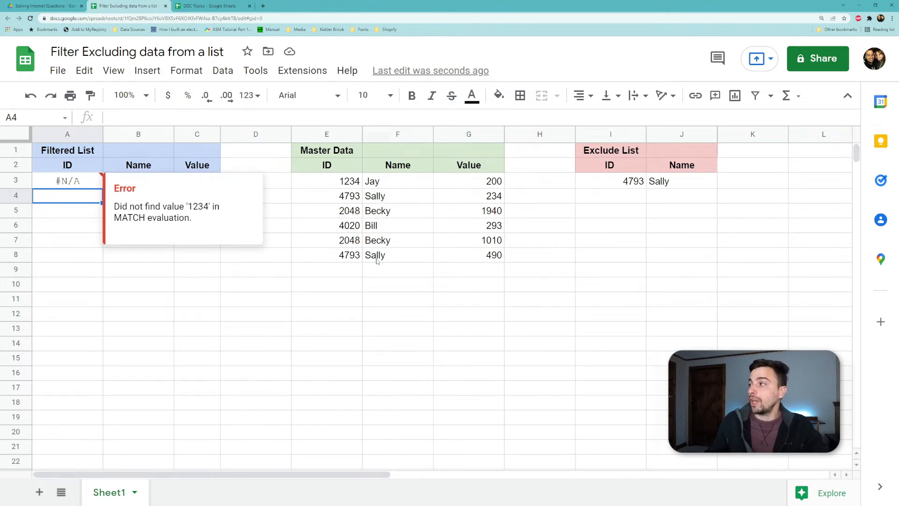
left_click(68, 180)
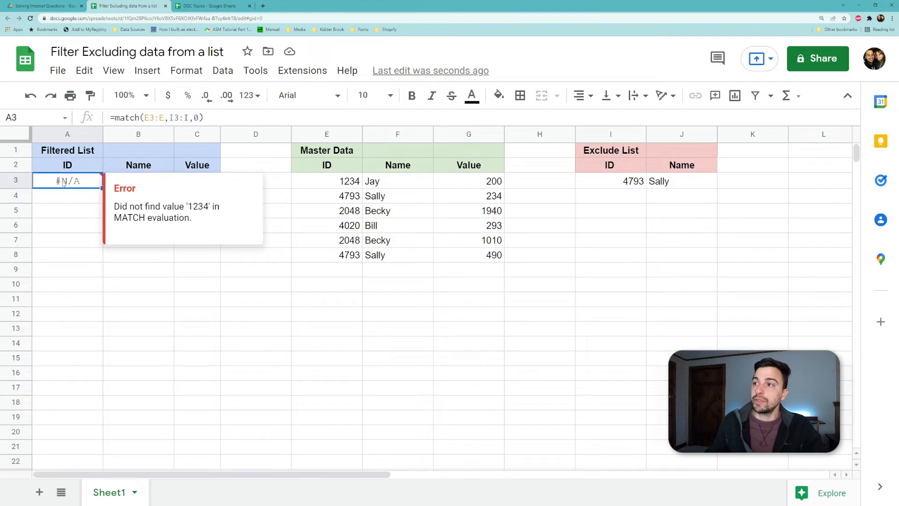
Edit A3 to wrap the MATCH in ISNA, giving TRUE, then clear it
double_click(67, 180)
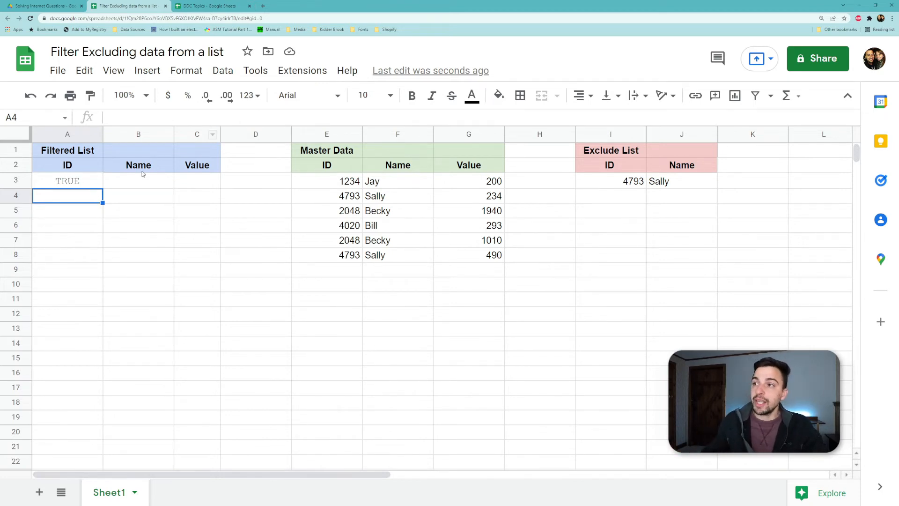
mouse_move(358, 178)
type("=")
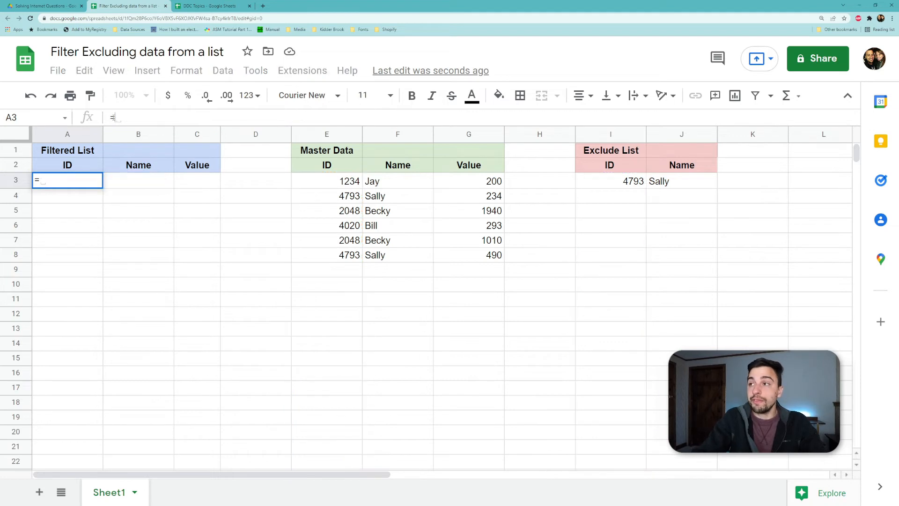
Enter =filter(E3:G,isna(match(E3:E,I3:I,0))) so rows excluding ID 4793 fill the Filtered List
type("filter(")
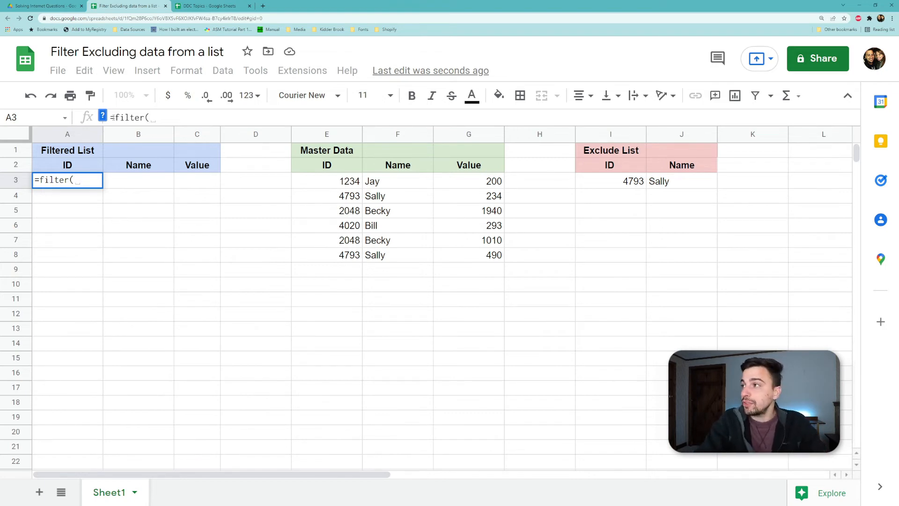
type("E3:G")
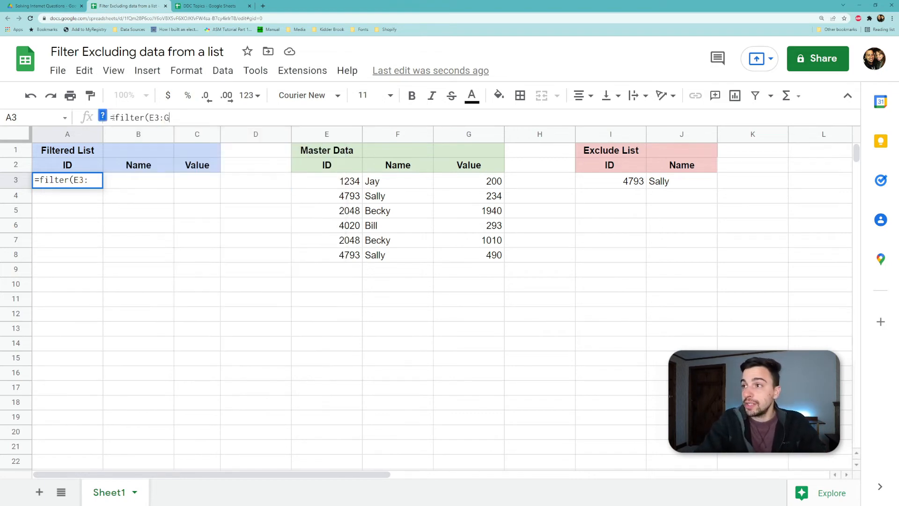
type("G")
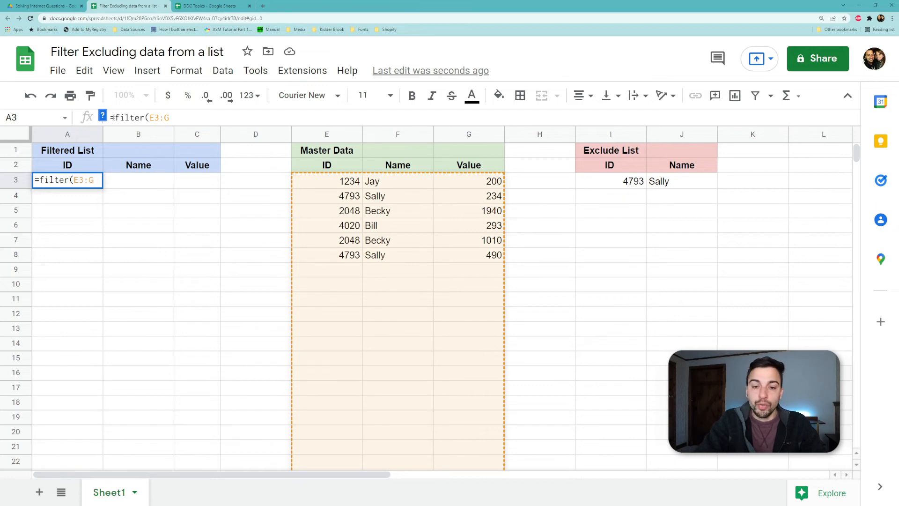
type(",")
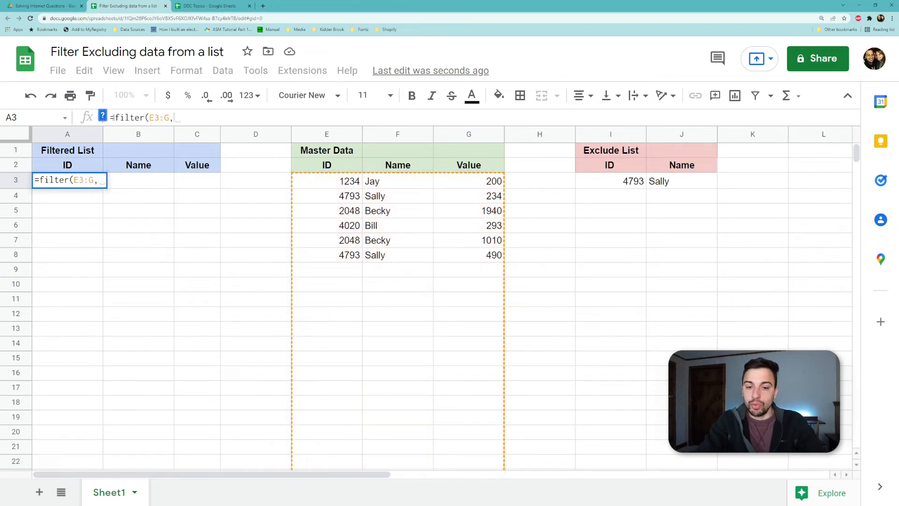
type("is")
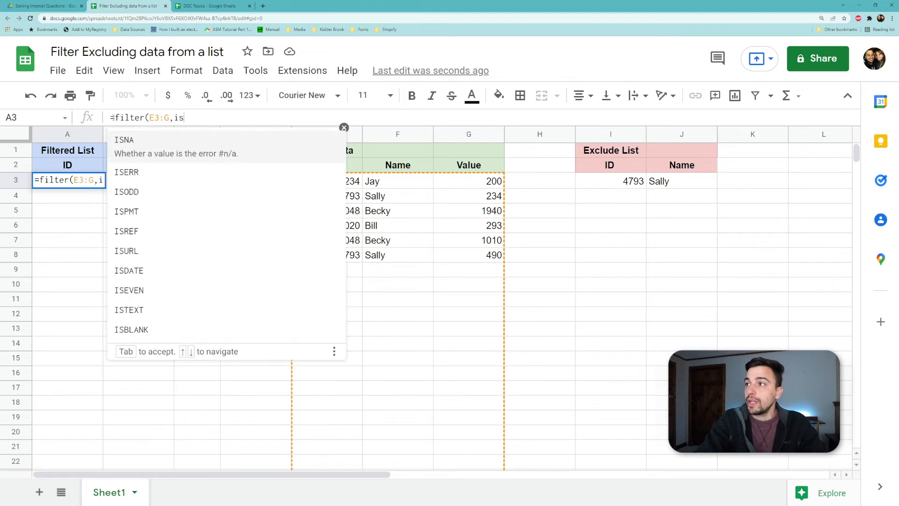
type("na")
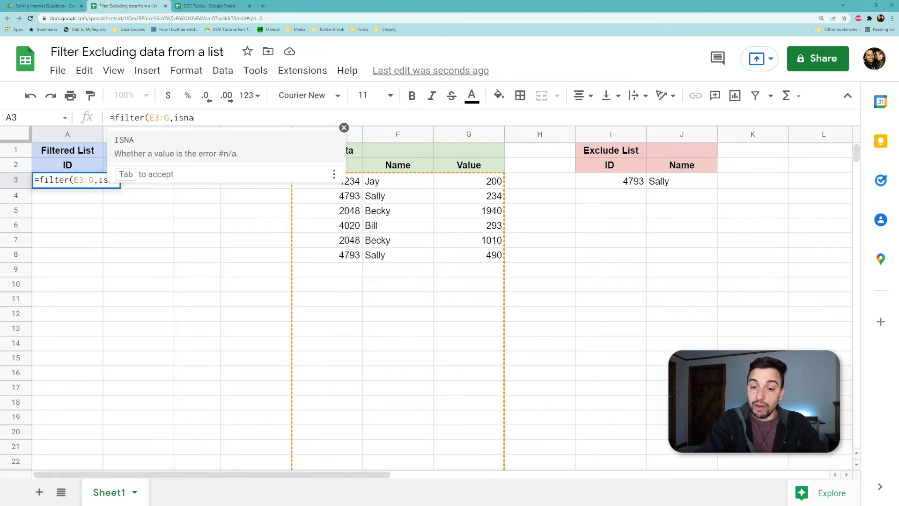
type("(match")
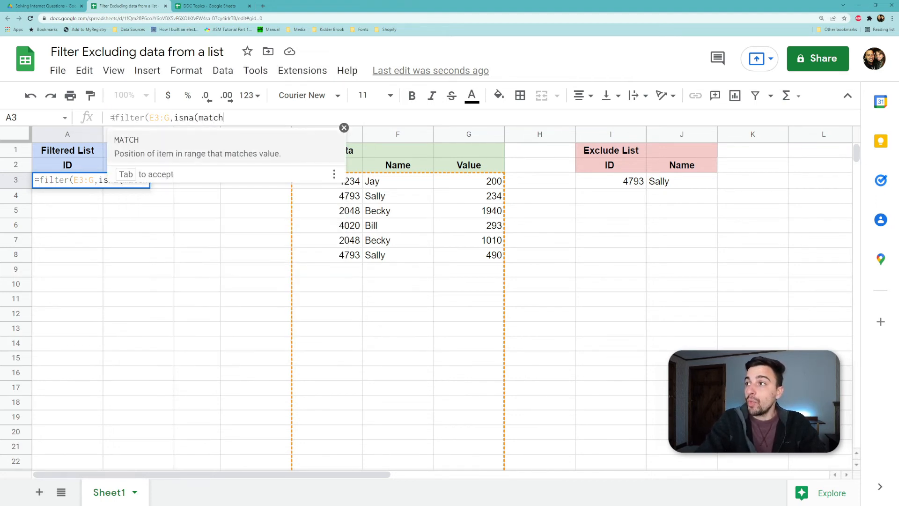
type("(E3:E")
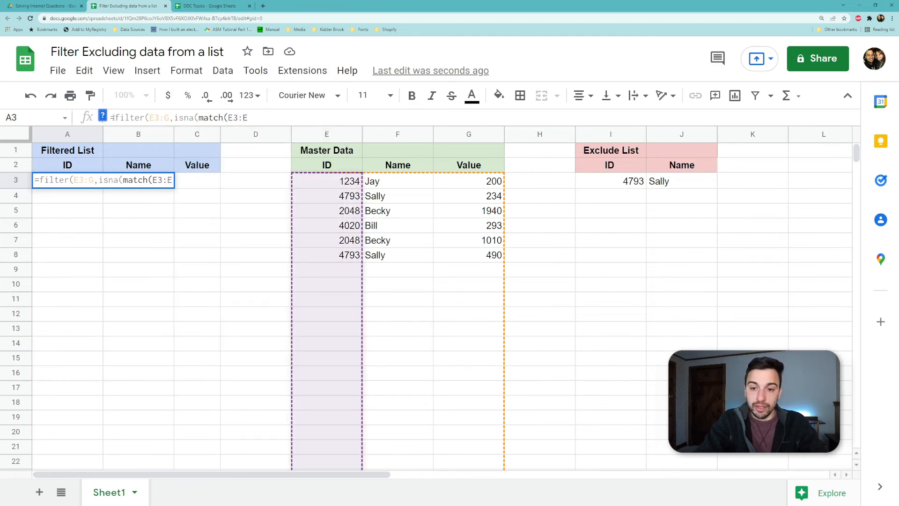
type(",I3:")
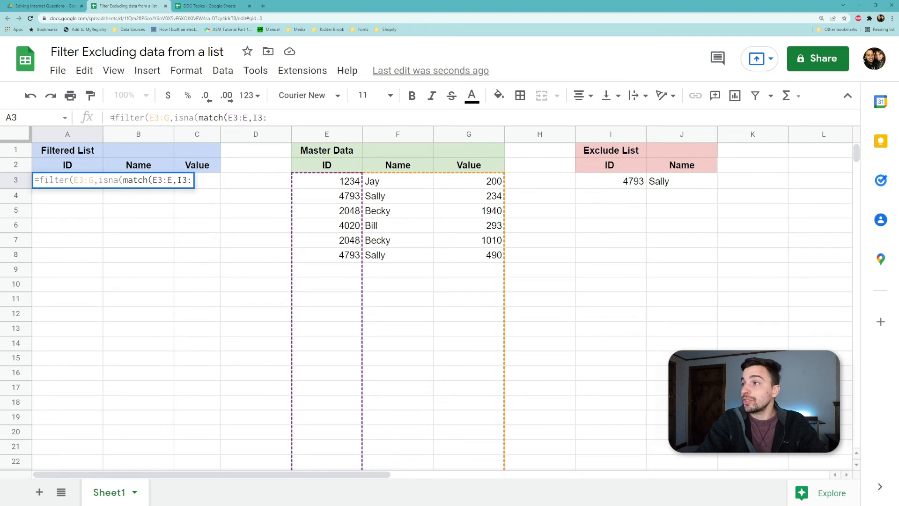
type(":I,")
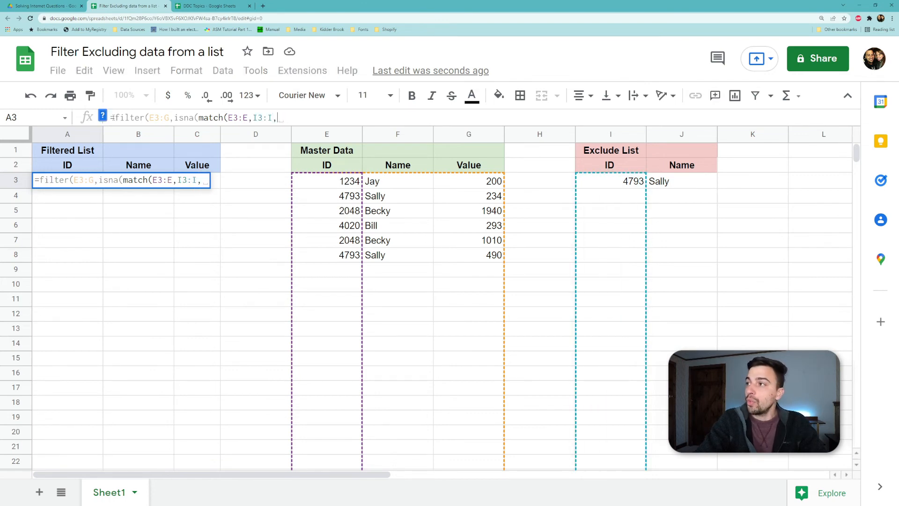
type("0")
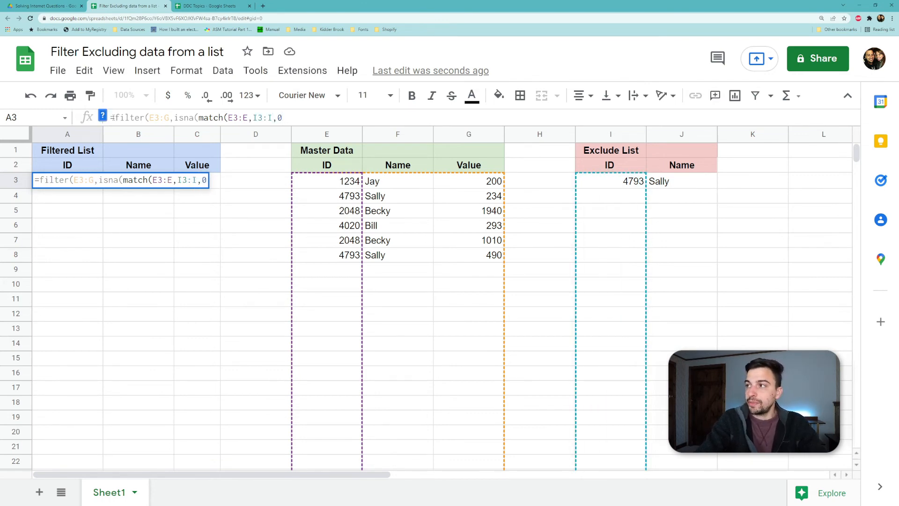
type(")")
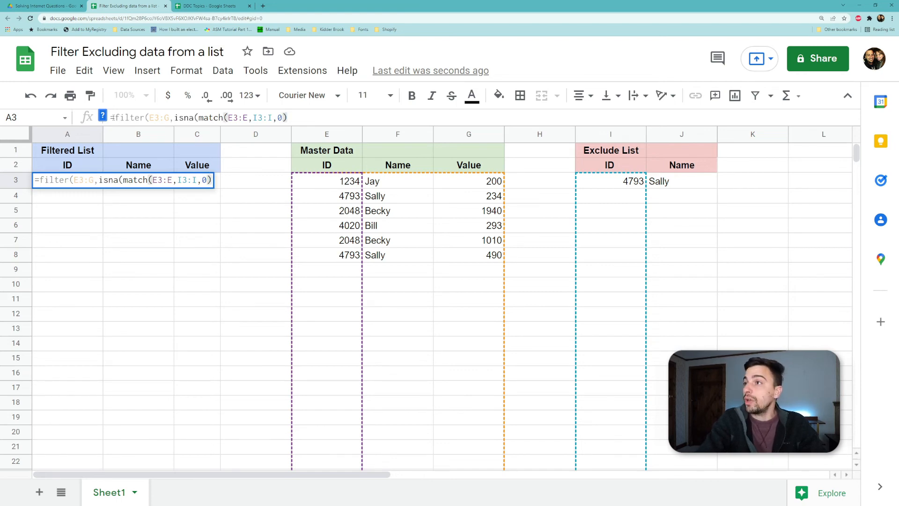
type("))")
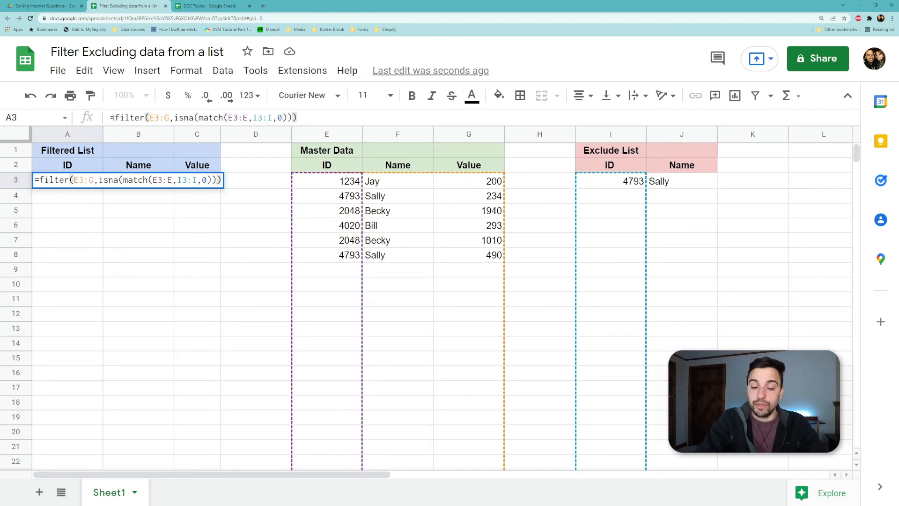
key("Return")
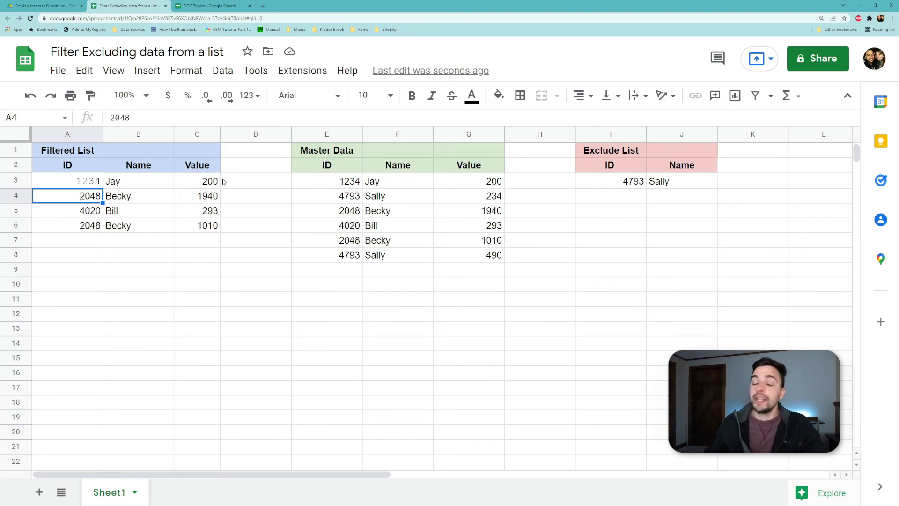
mouse_move(610, 203)
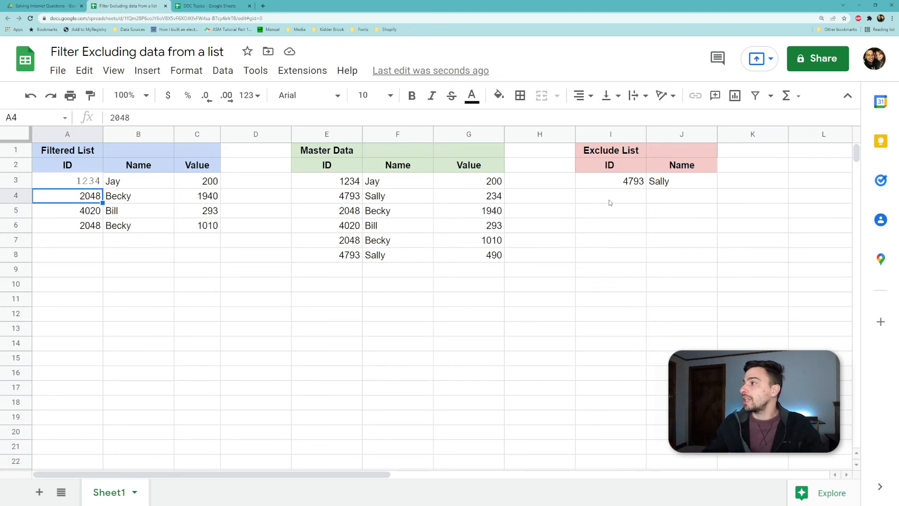